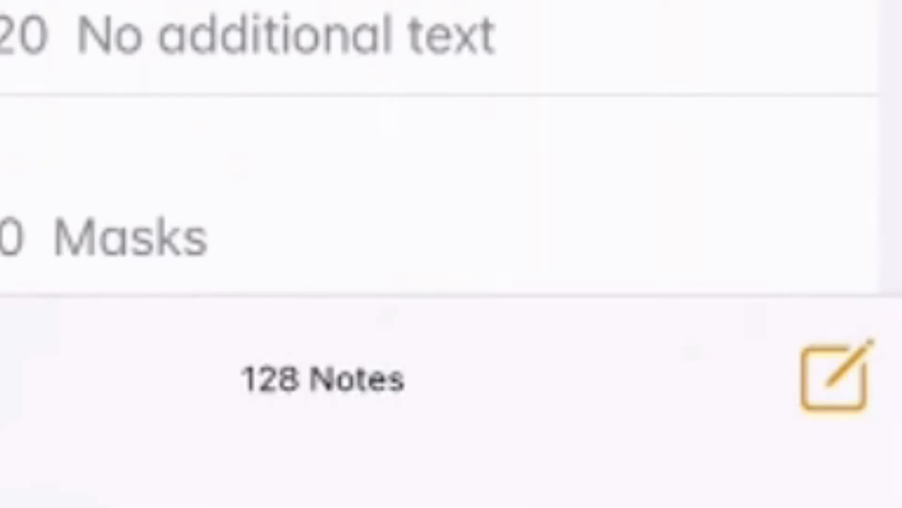
- Start a new blank note and bring up the Choose Photo, Take Photo and Scan Documents choices
{"action": "left_click", "coordinate": [838, 374]}
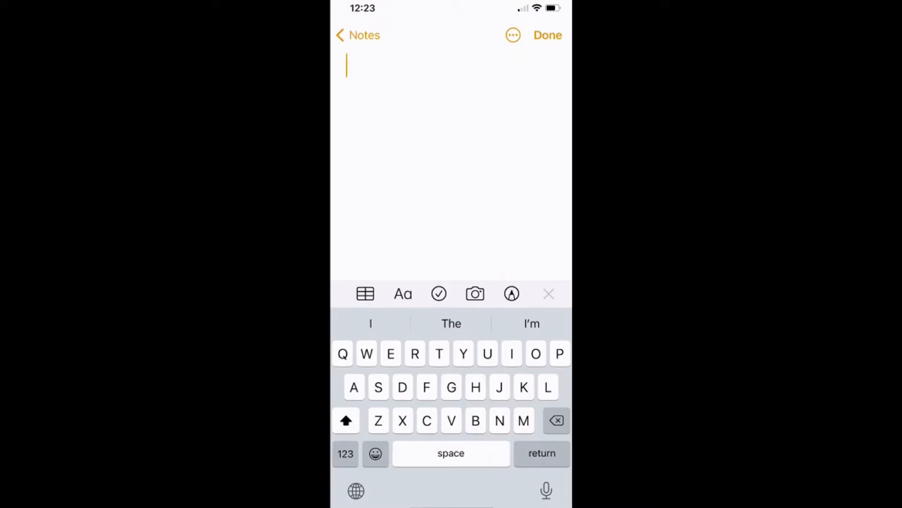
{"action": "left_click", "coordinate": [474, 293]}
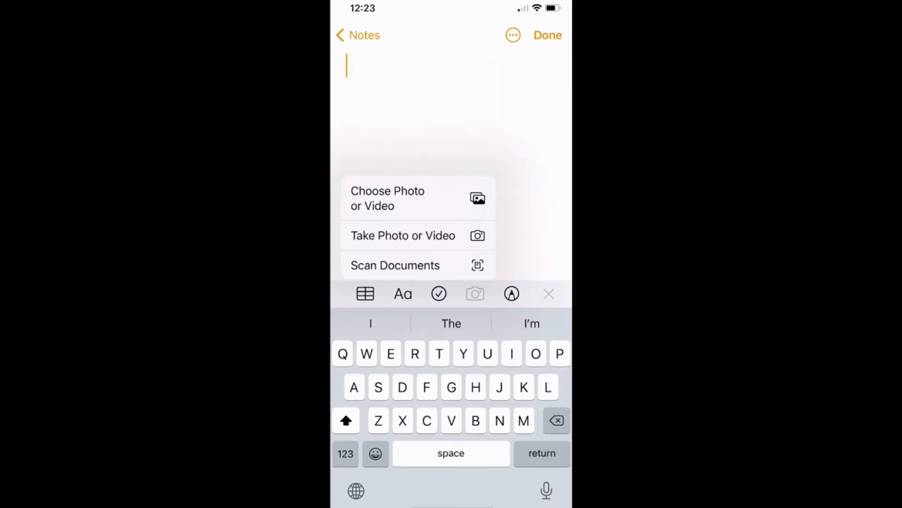
- Start Scan Documents and capture the first Adding fractions worksheet page
{"action": "left_click", "coordinate": [396, 265]}
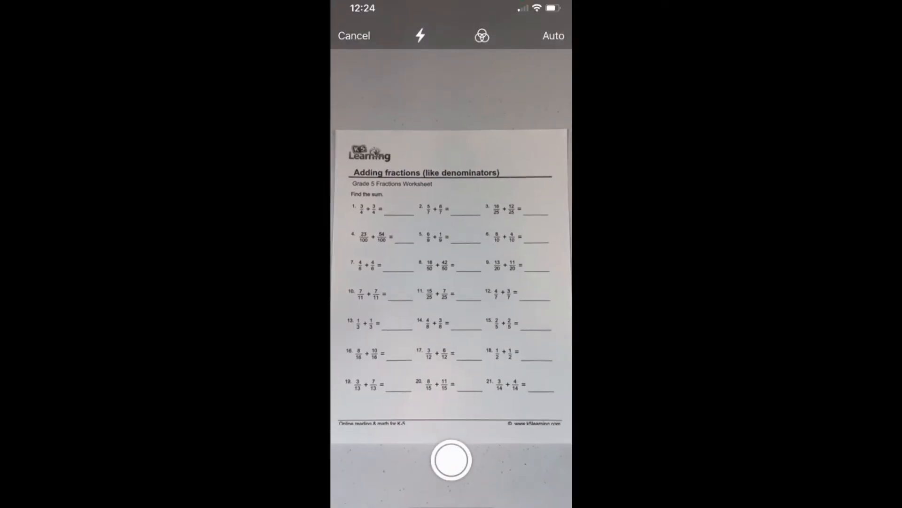
{"action": "left_click", "coordinate": [450, 459]}
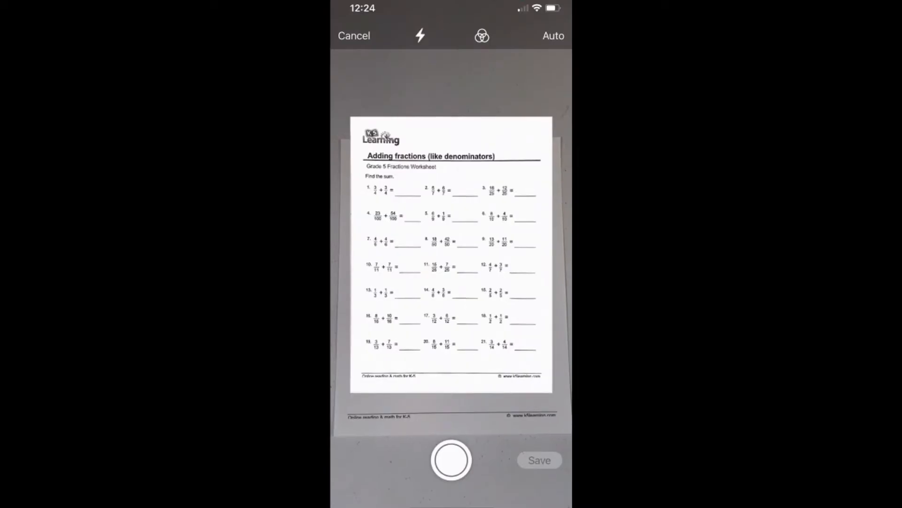
{"action": "left_click", "coordinate": [450, 460]}
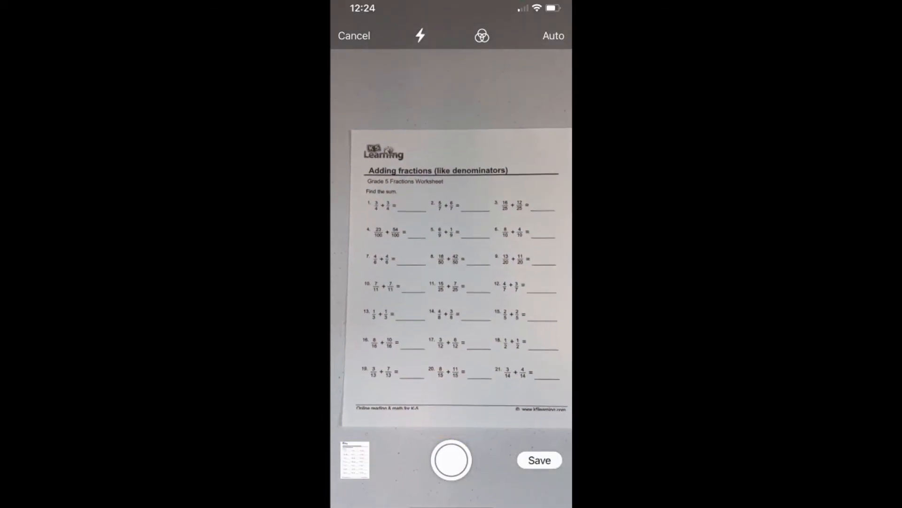
- Review the scanned first page full-size, then return to the scanner for the next page
{"action": "left_click", "coordinate": [450, 459]}
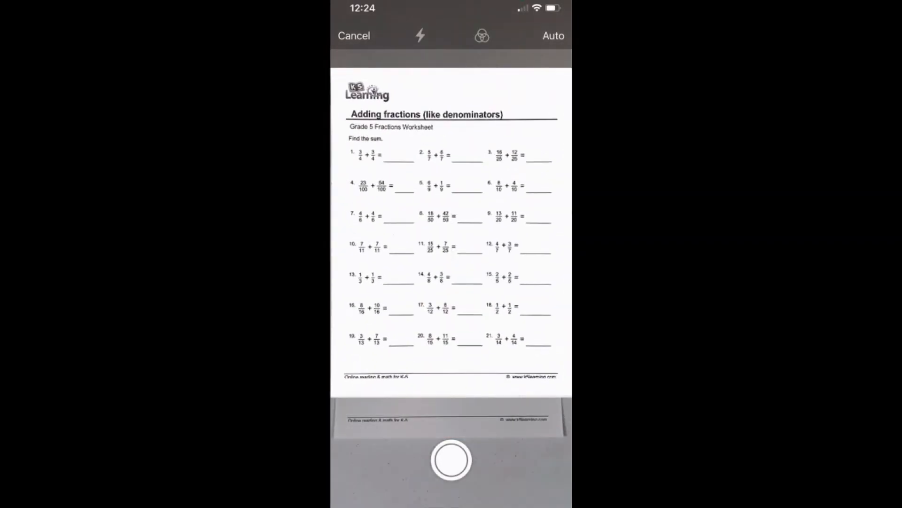
{"action": "left_click", "coordinate": [451, 459]}
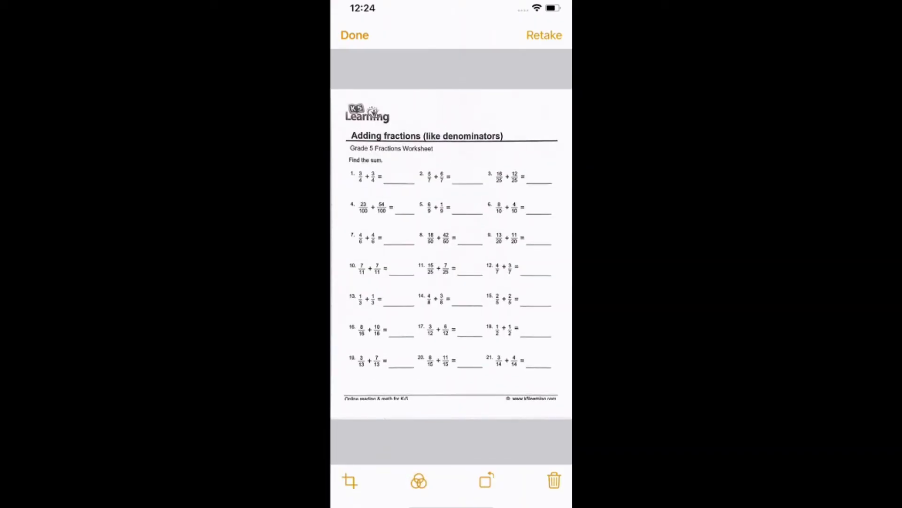
{"action": "left_click", "coordinate": [418, 481]}
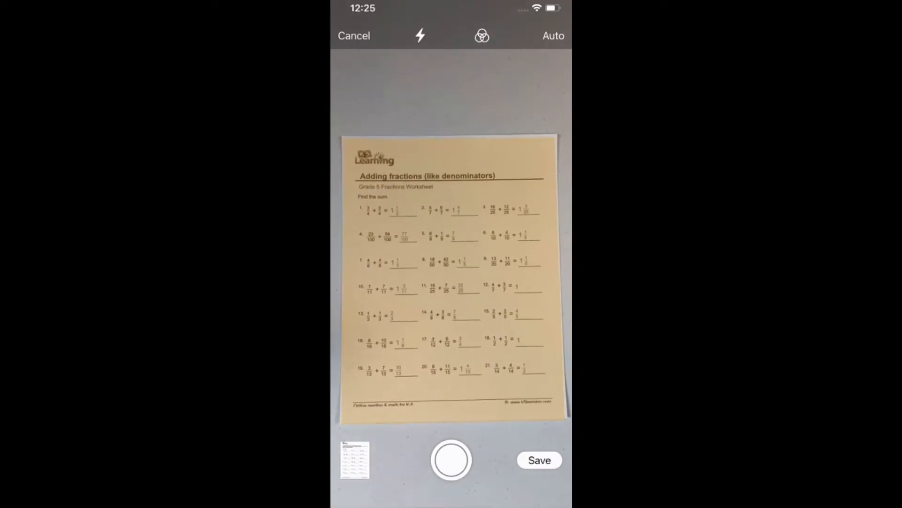
- Capture the second worksheet page and save both pages into the note as one scanned document
{"action": "left_click", "coordinate": [452, 459]}
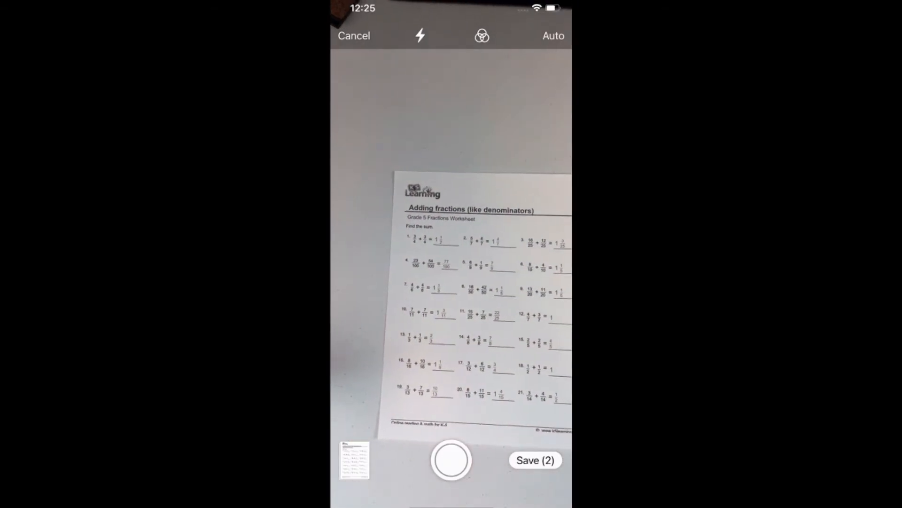
{"action": "left_click", "coordinate": [450, 459]}
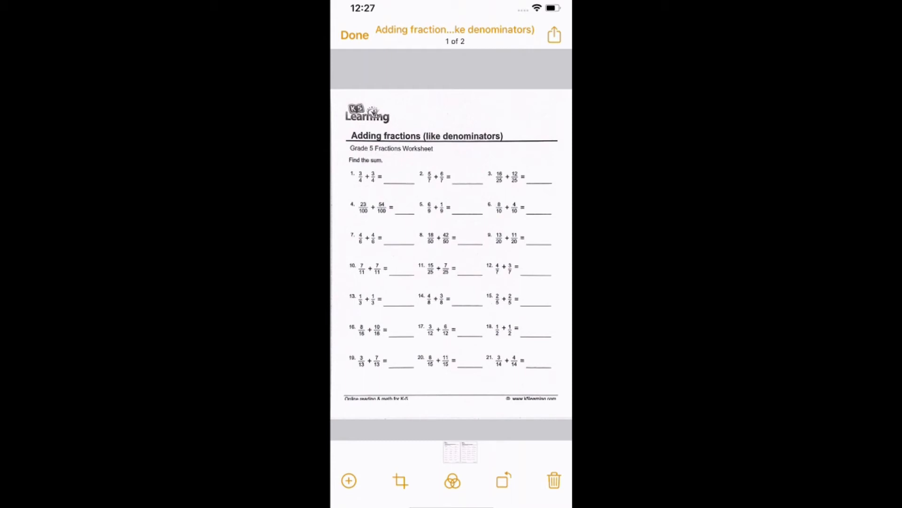
- In Gmail, open the attached Adding fractions PDF and scroll through both scanned pages
{"action": "left_click", "coordinate": [354, 35]}
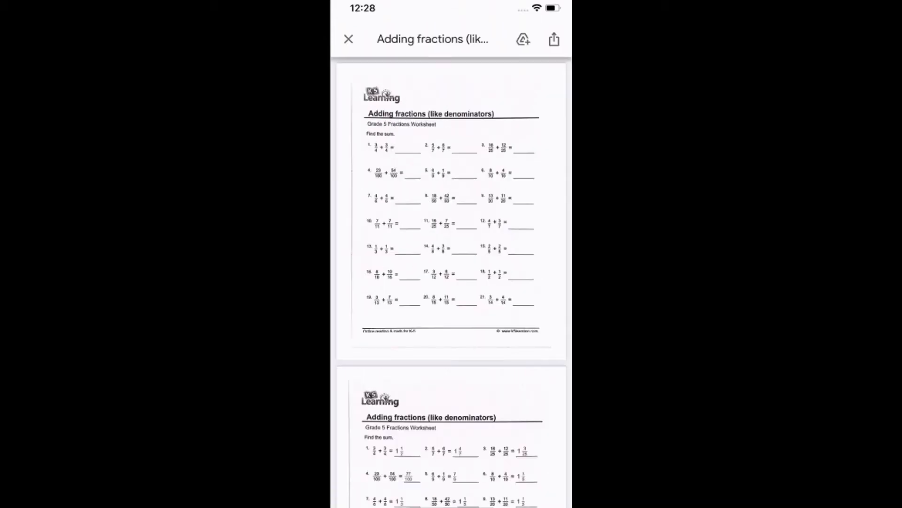
{"action": "left_click", "coordinate": [348, 38]}
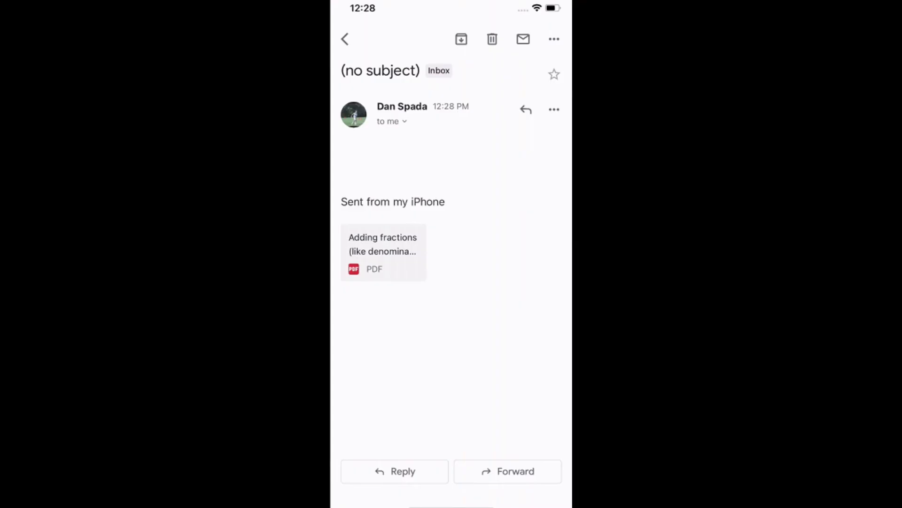
{"action": "left_click", "coordinate": [383, 252]}
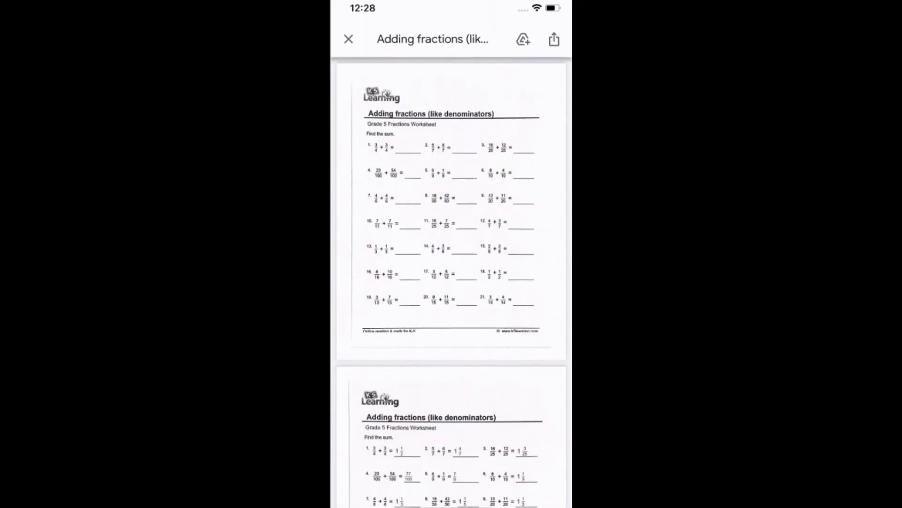
{"action": "scroll", "scroll_direction": "down", "scroll_amount": 3}
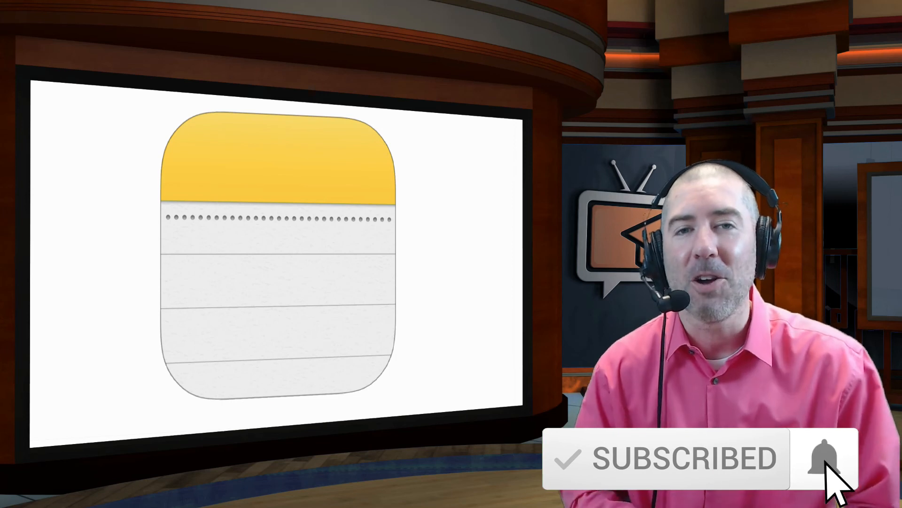
{"action": "left_click", "coordinate": [825, 460]}
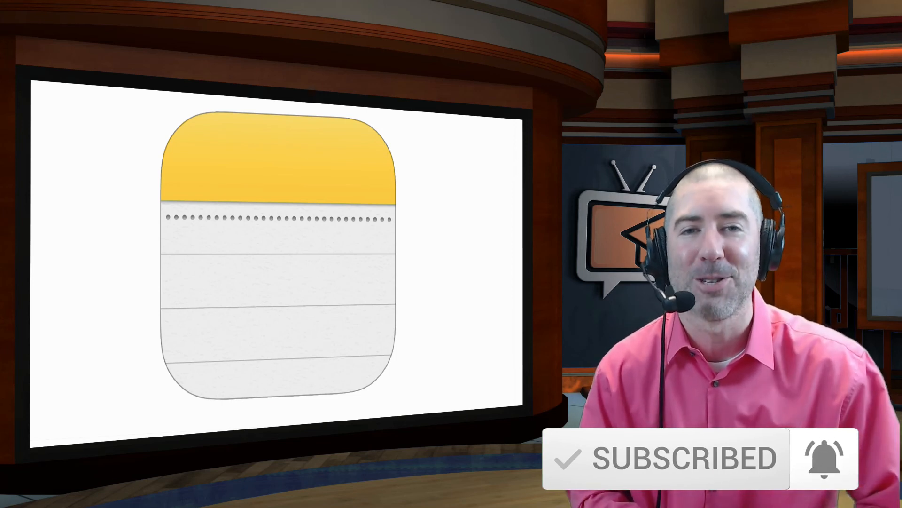